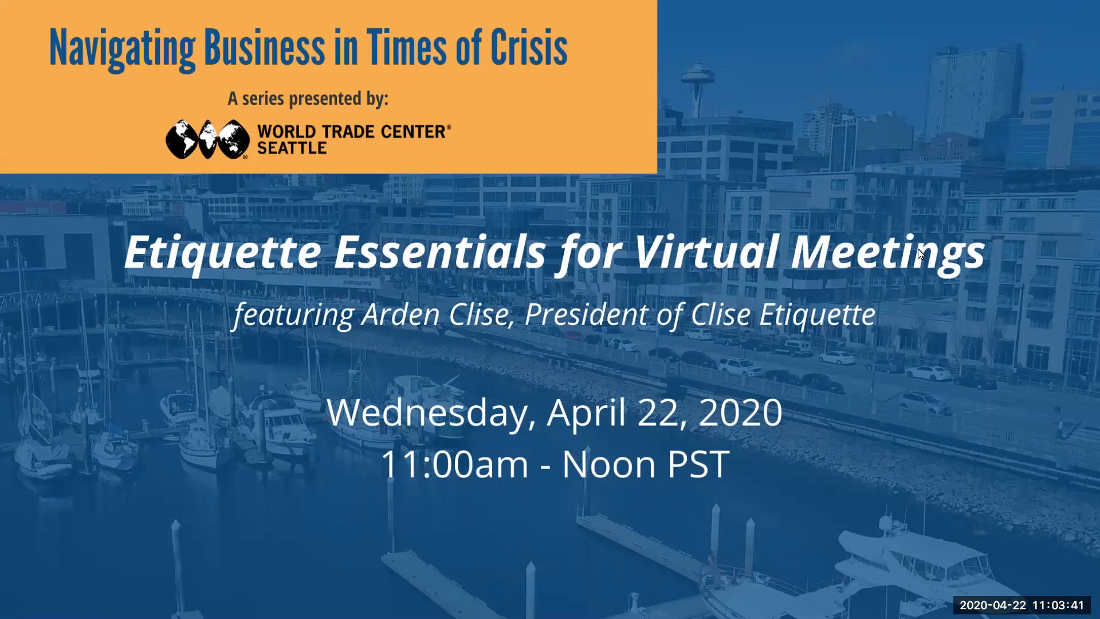
mouse_move(470, 86)
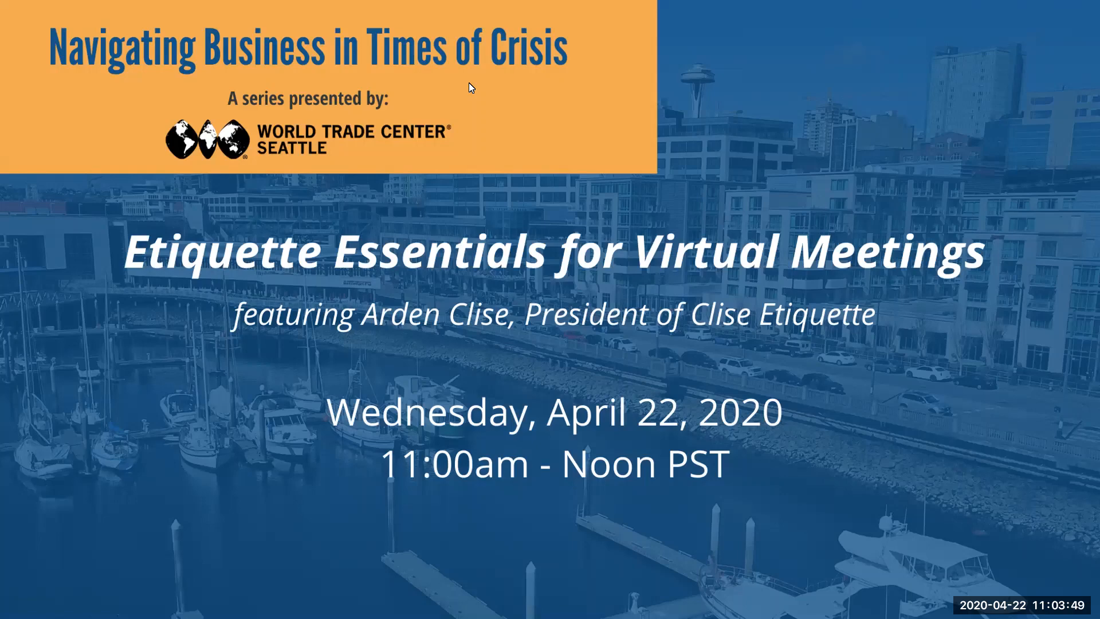
mouse_move(615, 75)
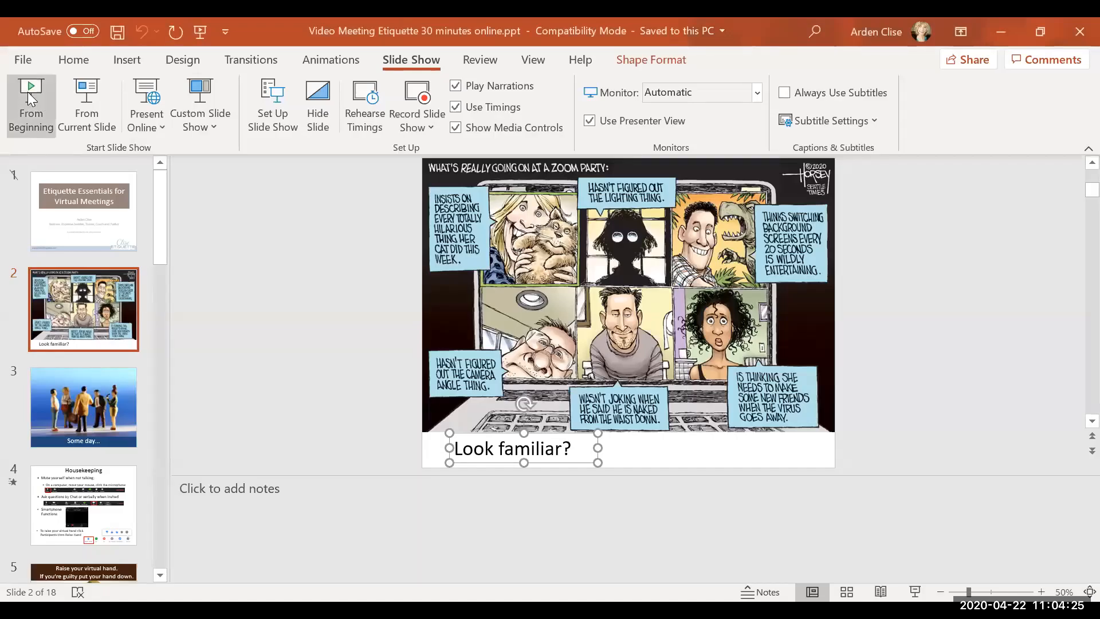
mouse_move(448, 344)
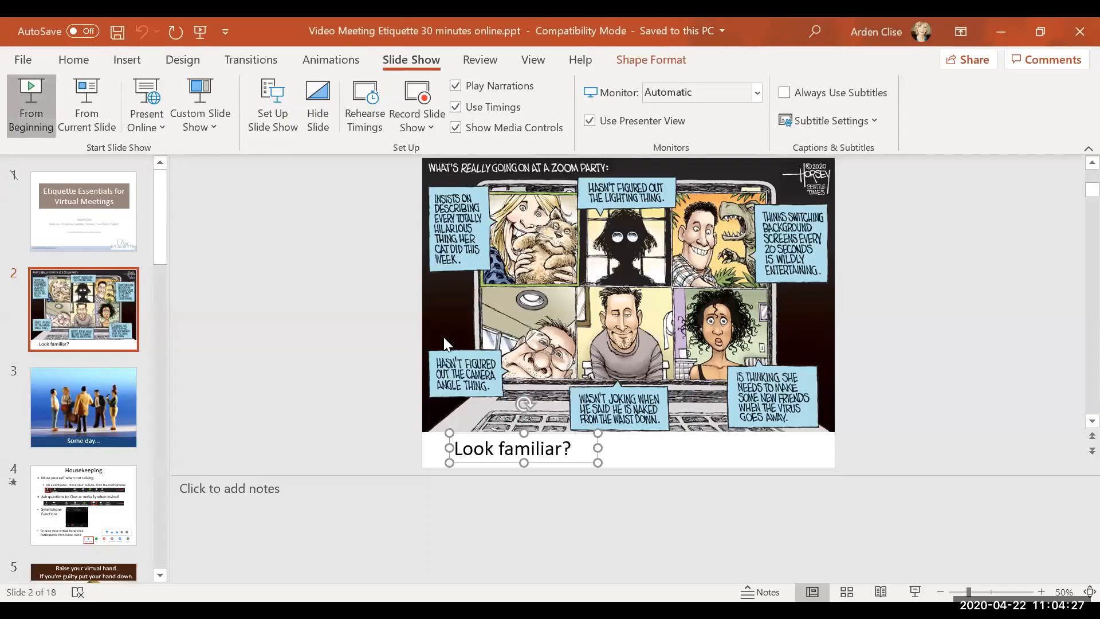
- Advance the slideshow to the Video Meeting Best Practices Participant slide, revealing its three tips
click(31, 106)
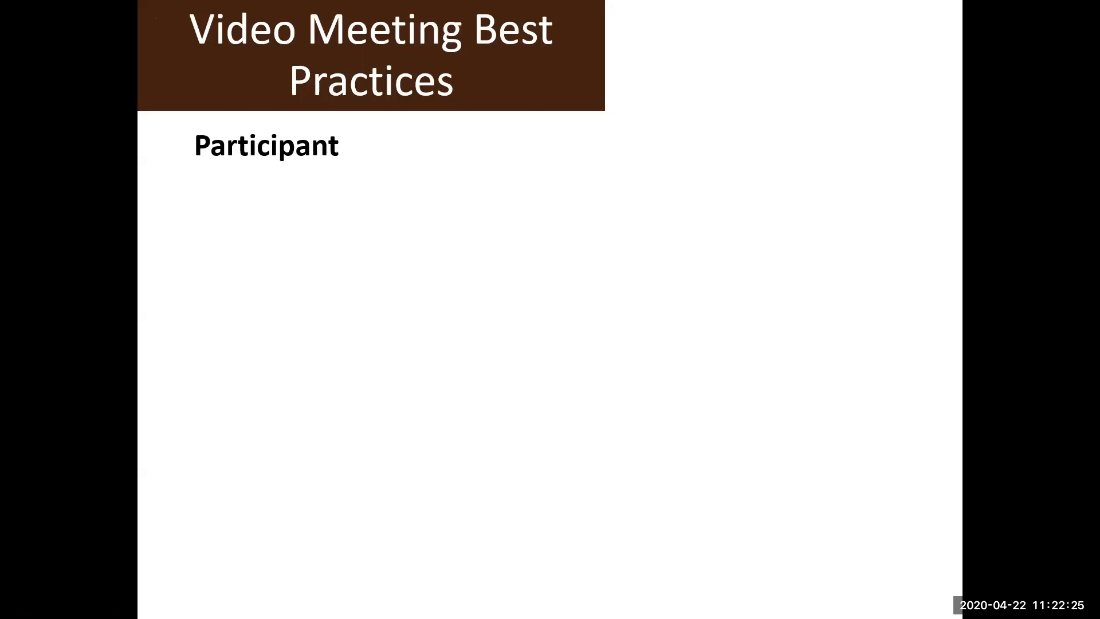
mouse_move(652, 519)
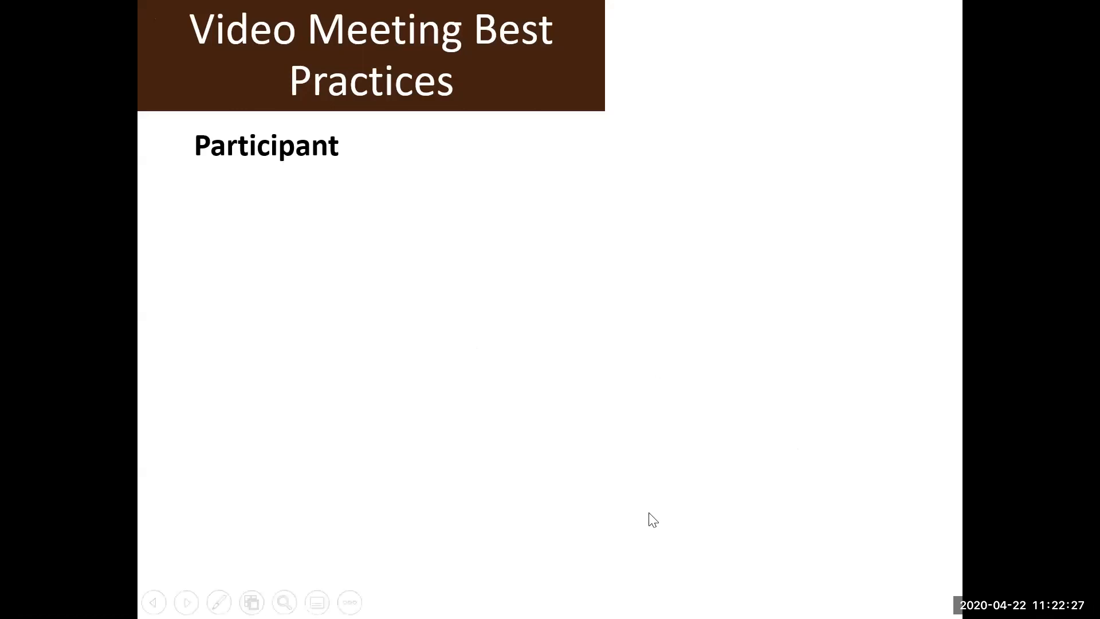
mouse_move(515, 191)
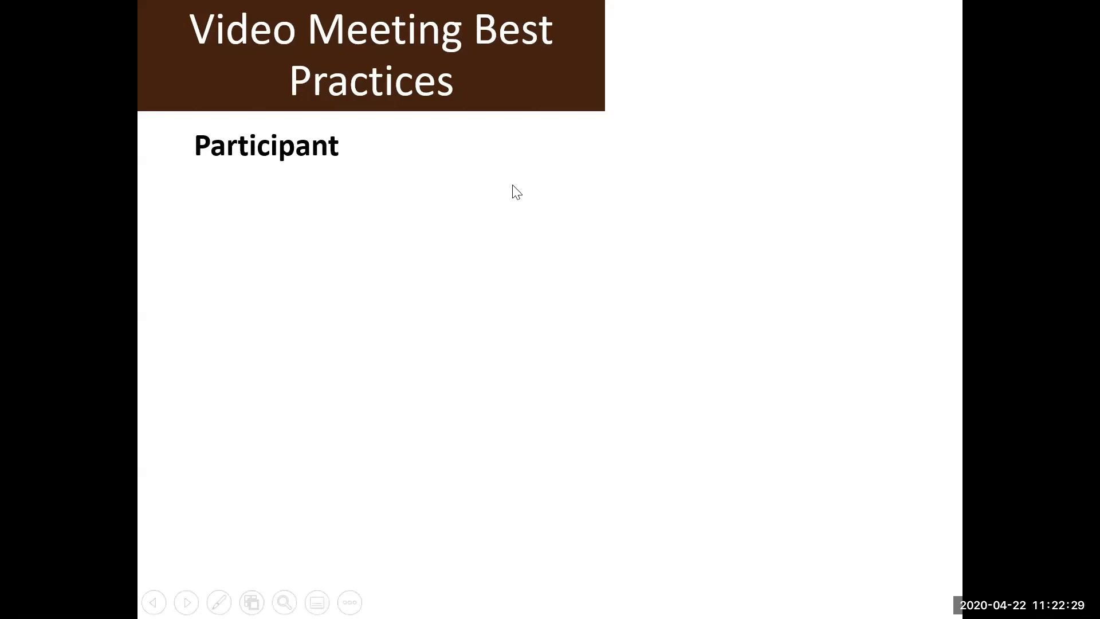
mouse_move(543, 178)
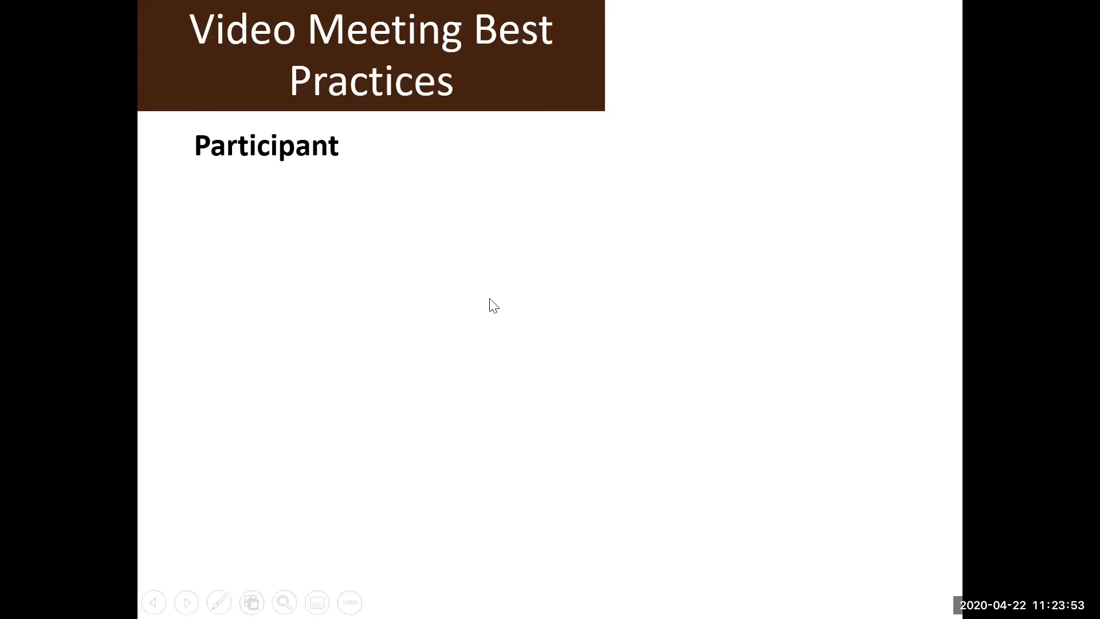
mouse_move(873, 414)
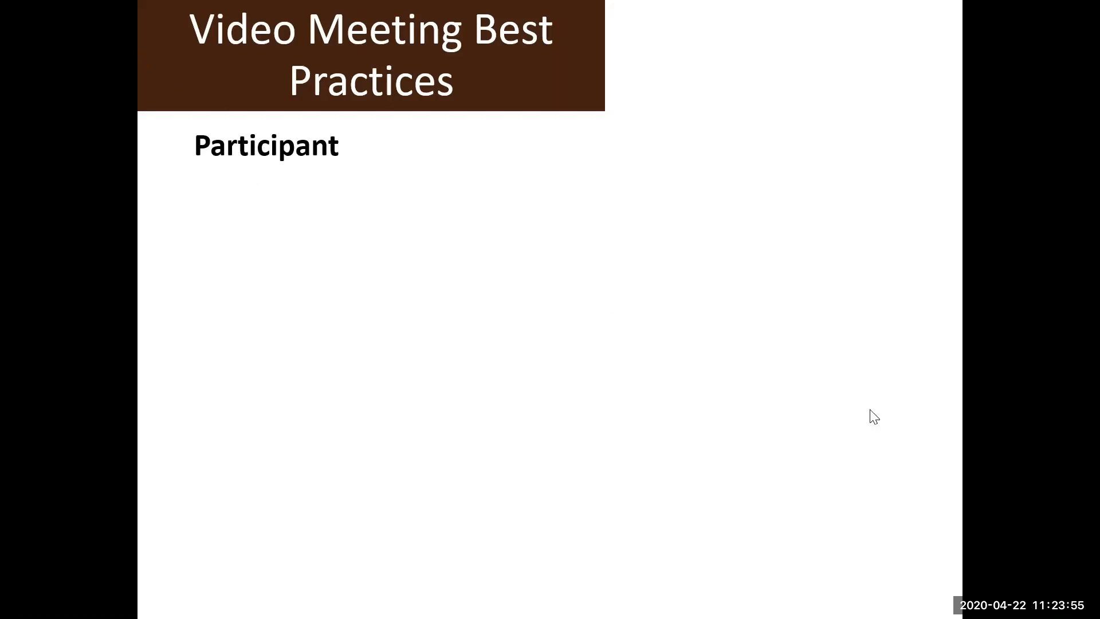
mouse_move(766, 363)
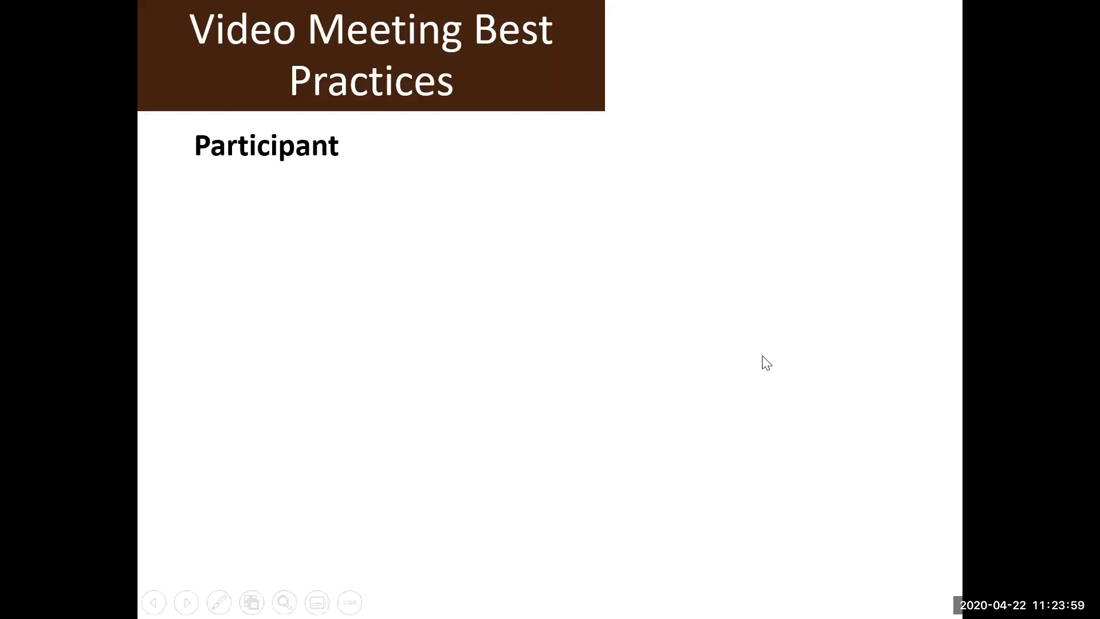
mouse_move(587, 204)
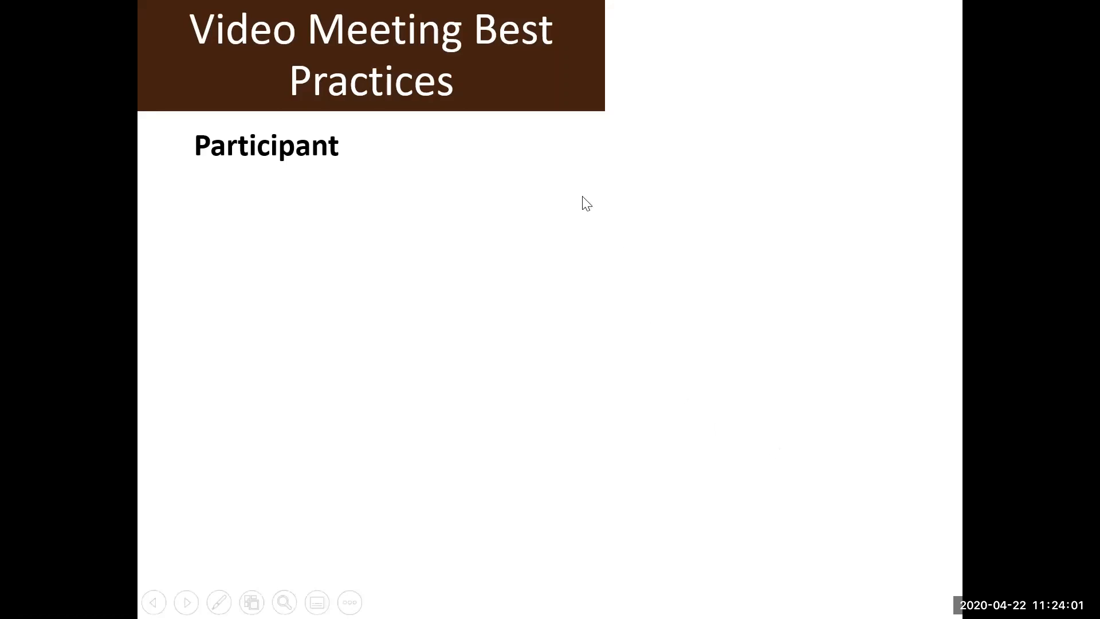
mouse_move(558, 165)
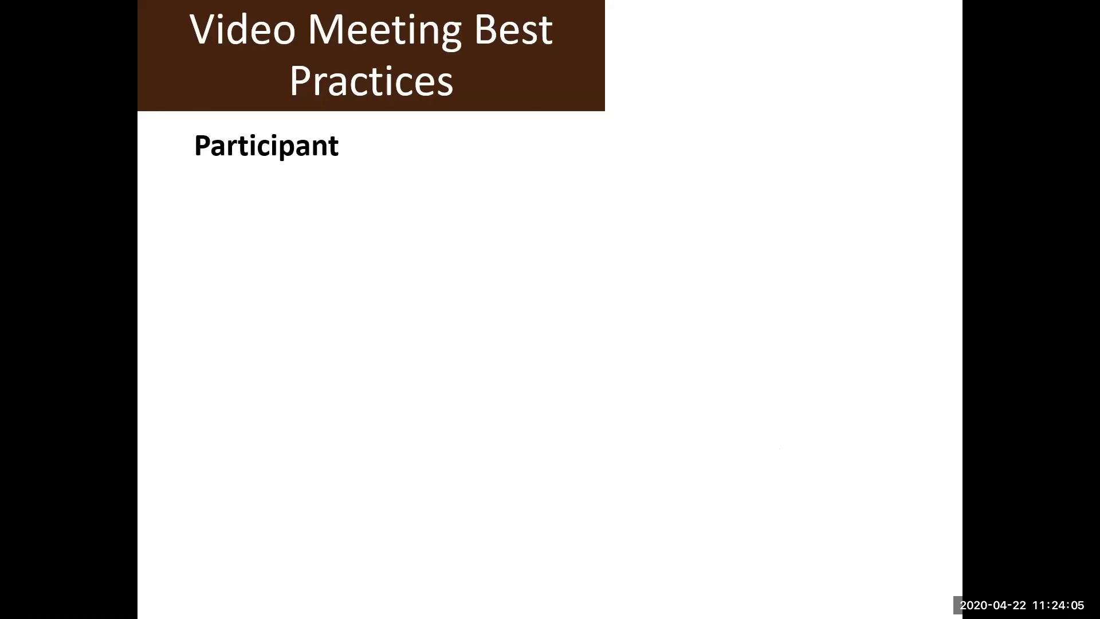
mouse_move(280, 339)
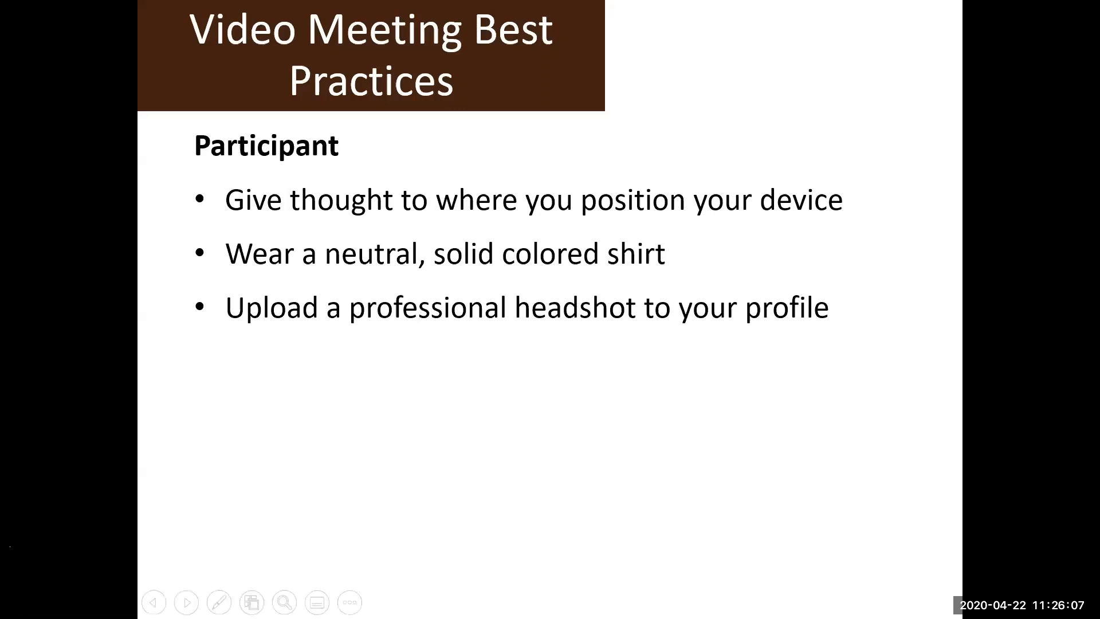
mouse_move(575, 320)
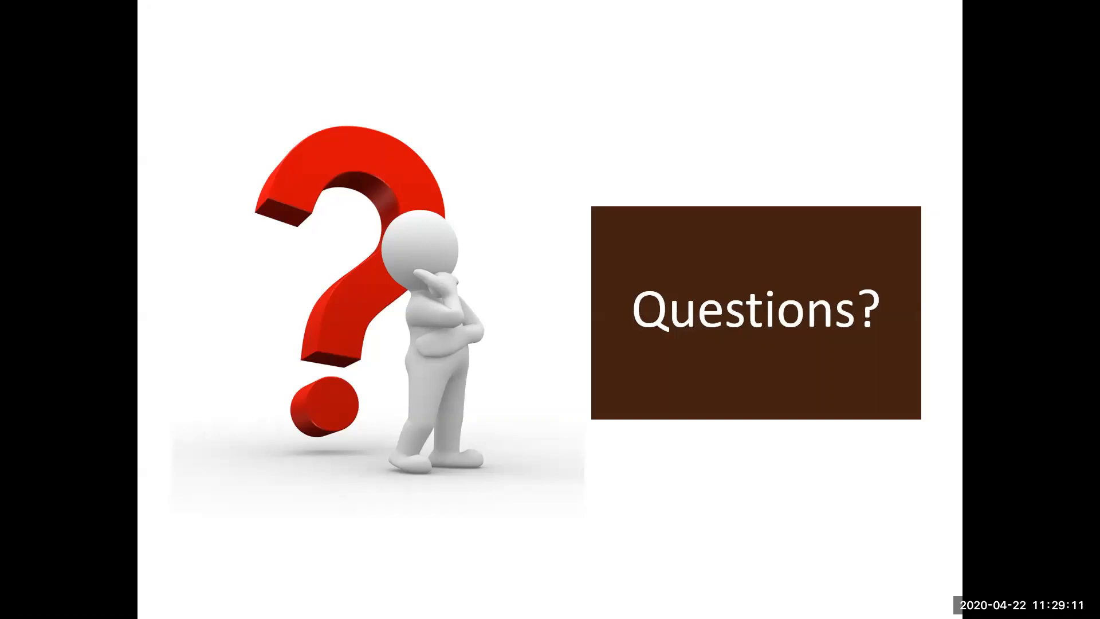
key(escape)
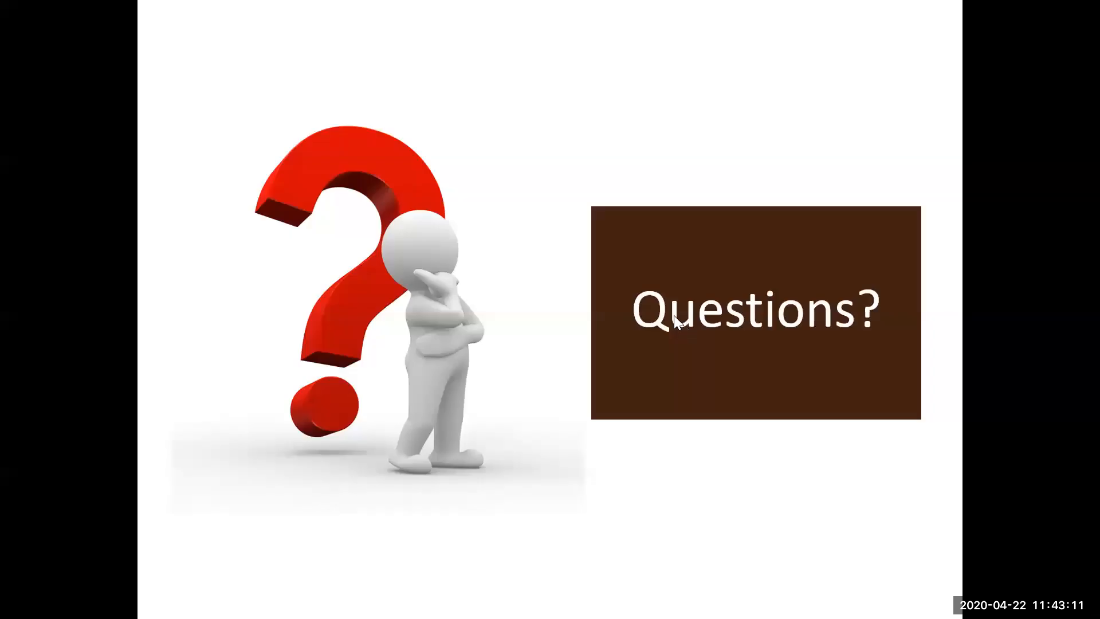
mouse_move(511, 276)
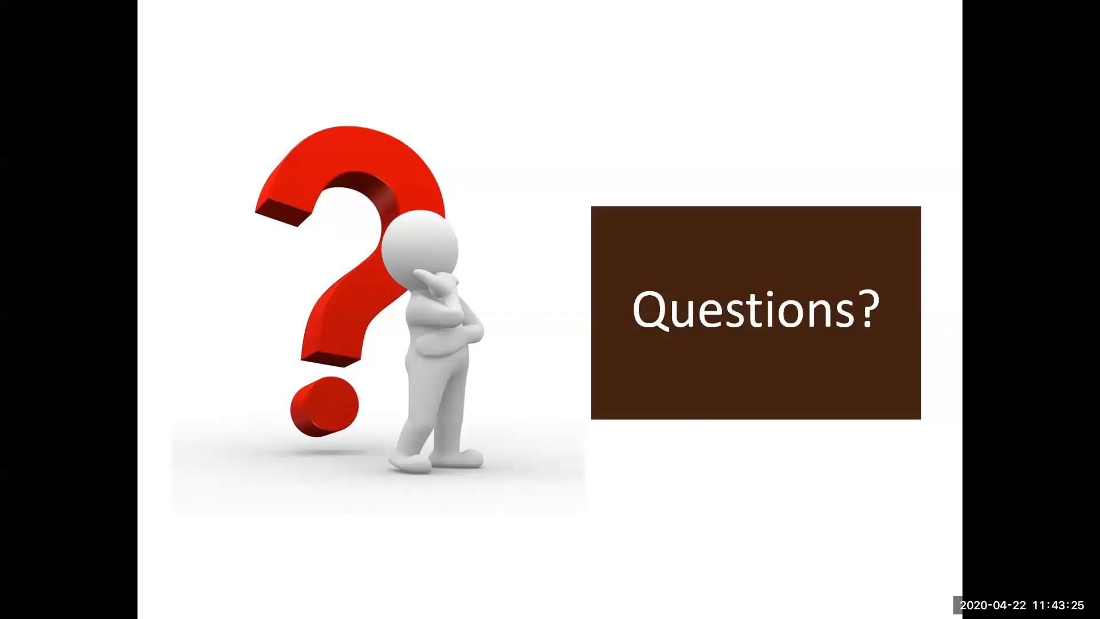
mouse_move(620, 51)
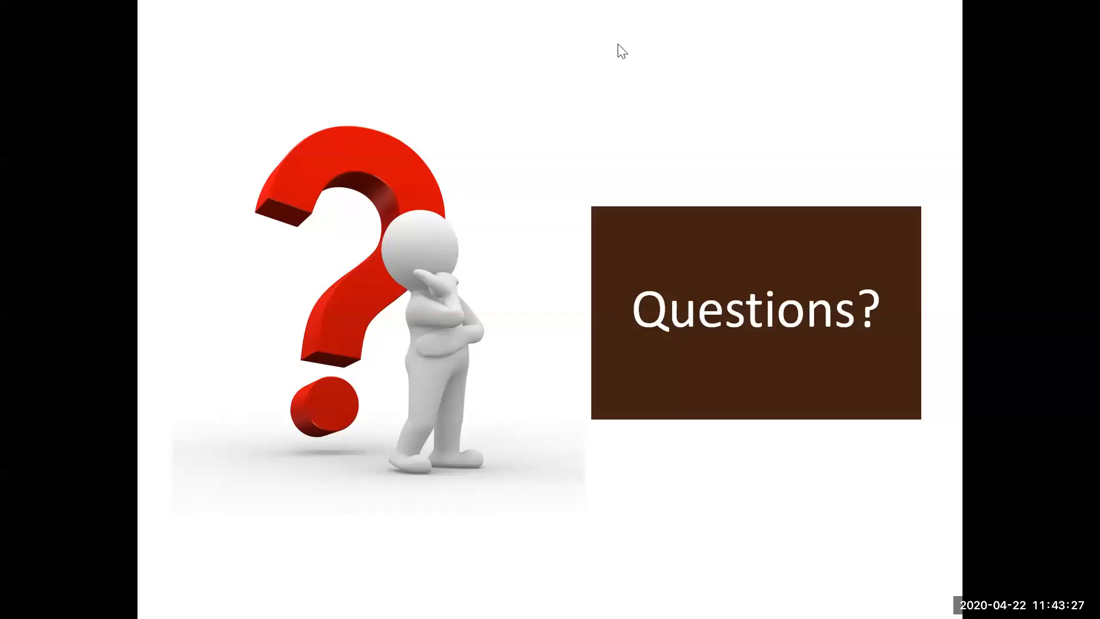